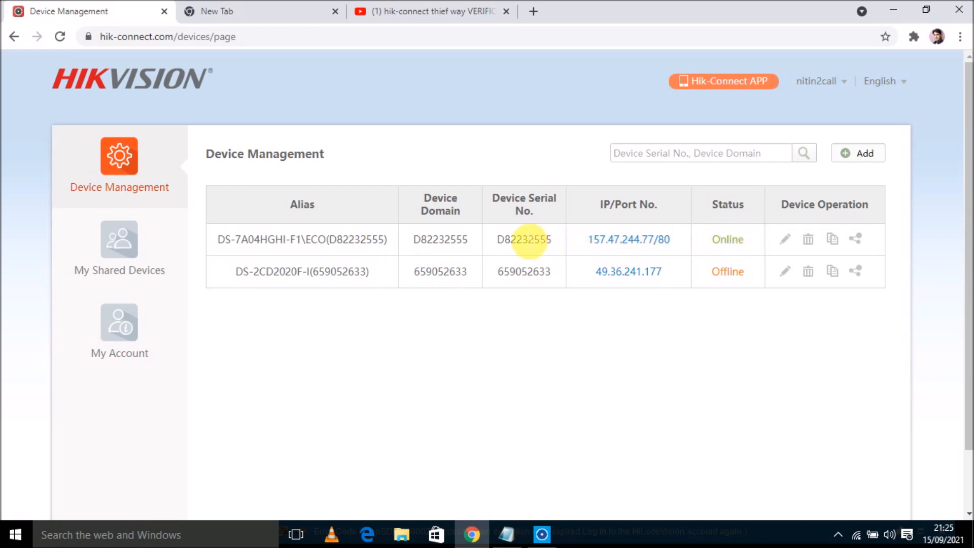
mouse_move(524, 239)
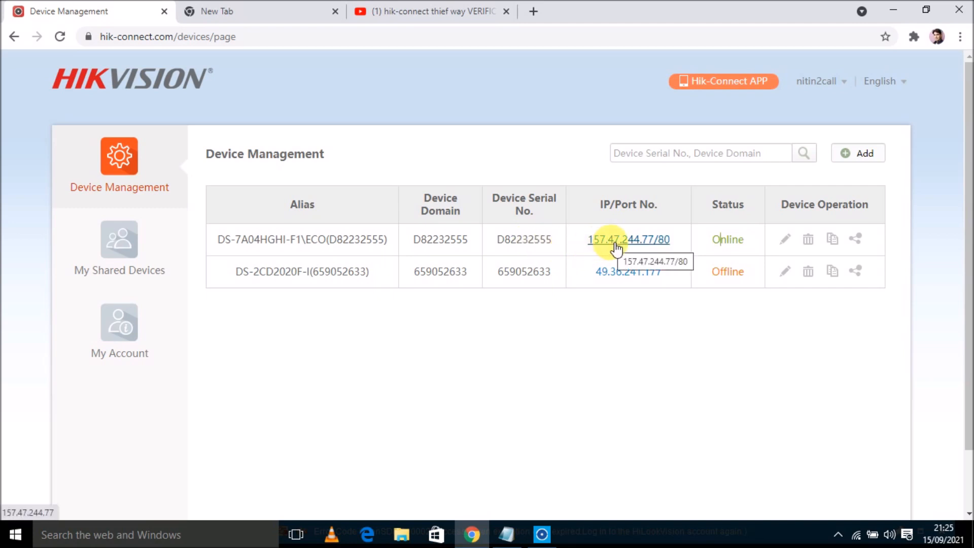
Try the DVR address 157.47.244.77/80 in a new tab, see it time out, and return to the Hik-Connect device list.
left_click(628, 240)
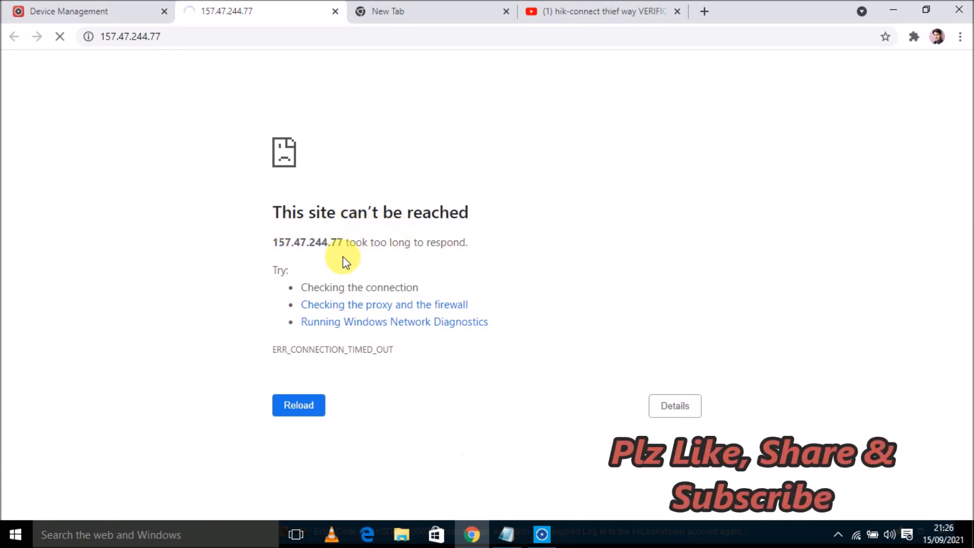
left_click(68, 11)
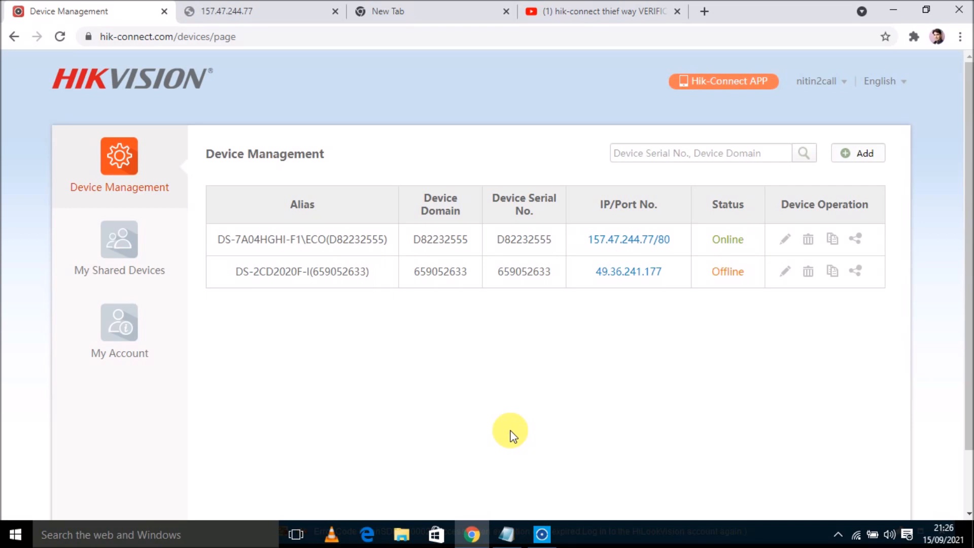
Bring the HiLookVision client forward on its Device Management welcome page.
left_click(542, 534)
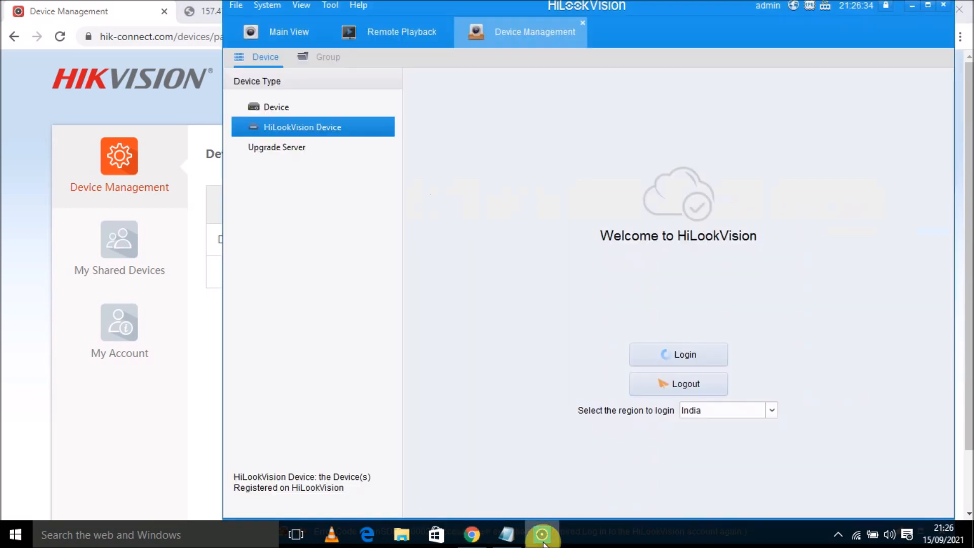
mouse_move(491, 67)
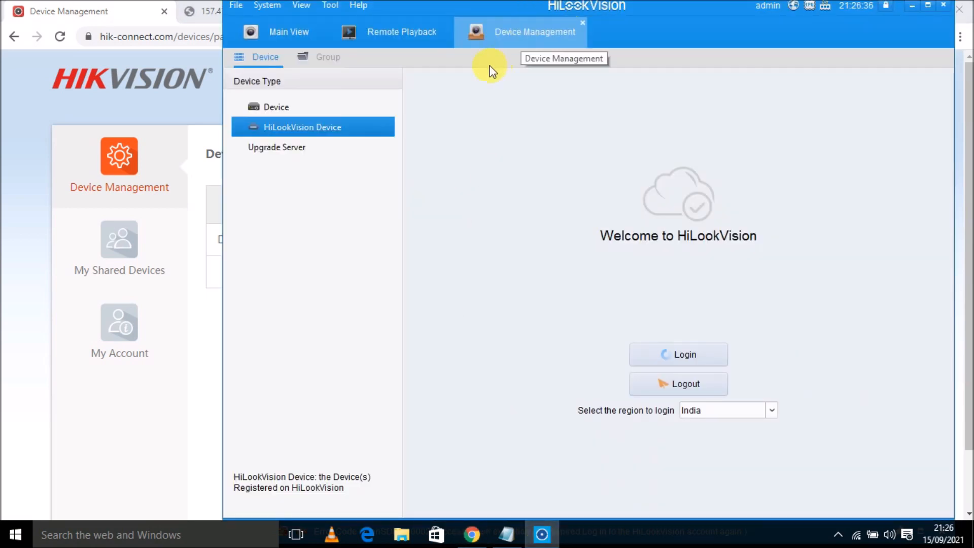
mouse_move(447, 79)
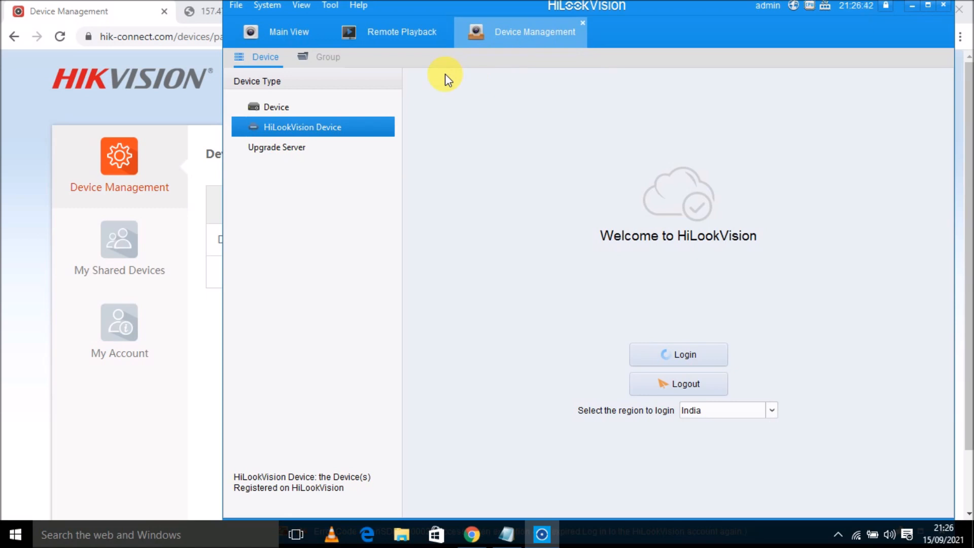
mouse_move(435, 102)
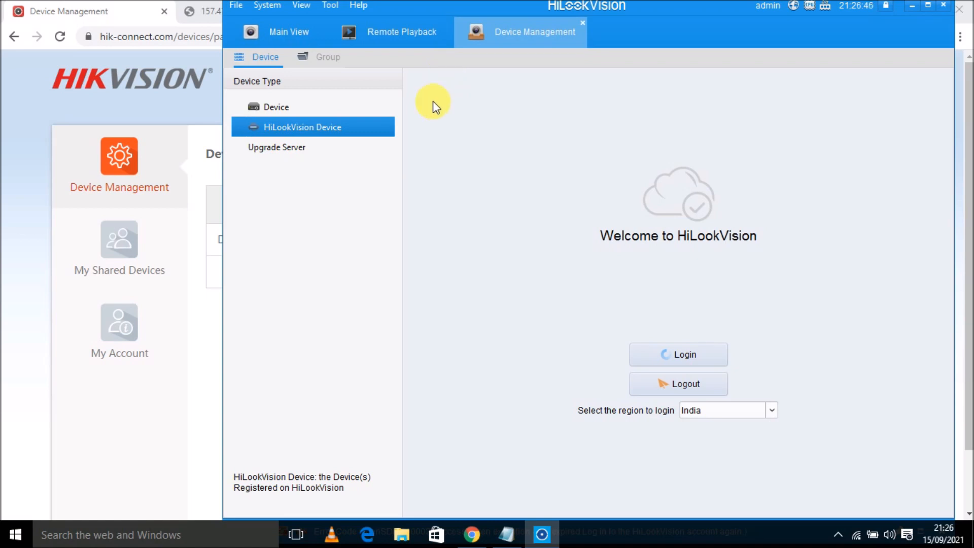
mouse_move(414, 121)
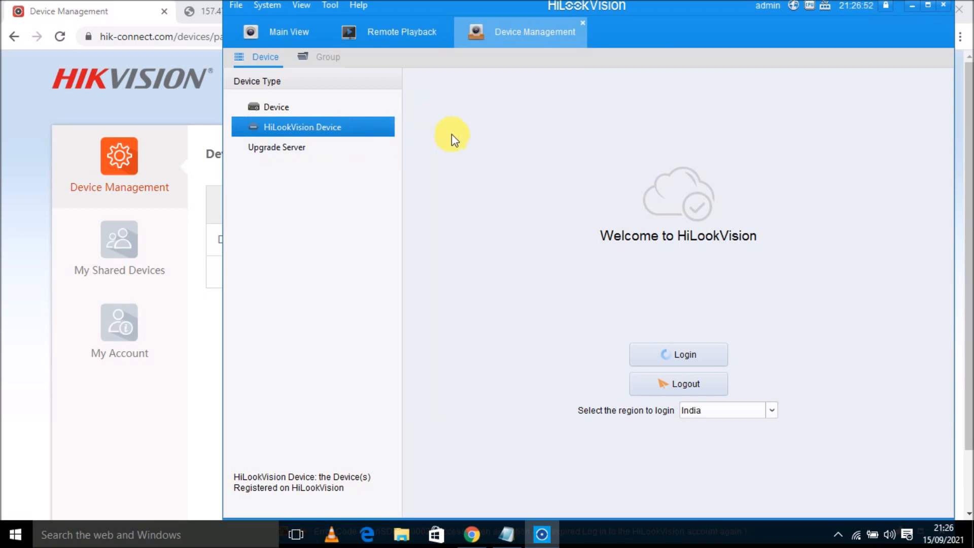
mouse_move(192, 214)
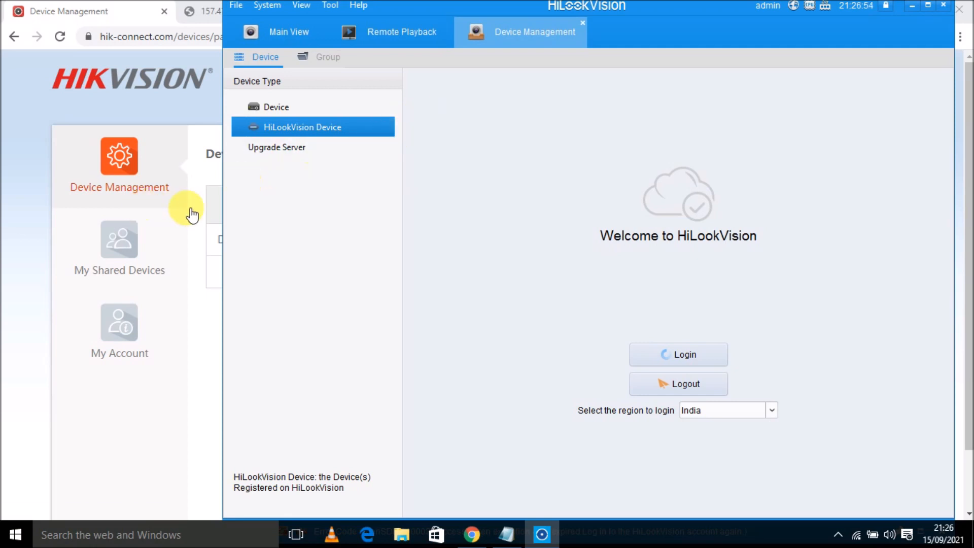
mouse_move(123, 64)
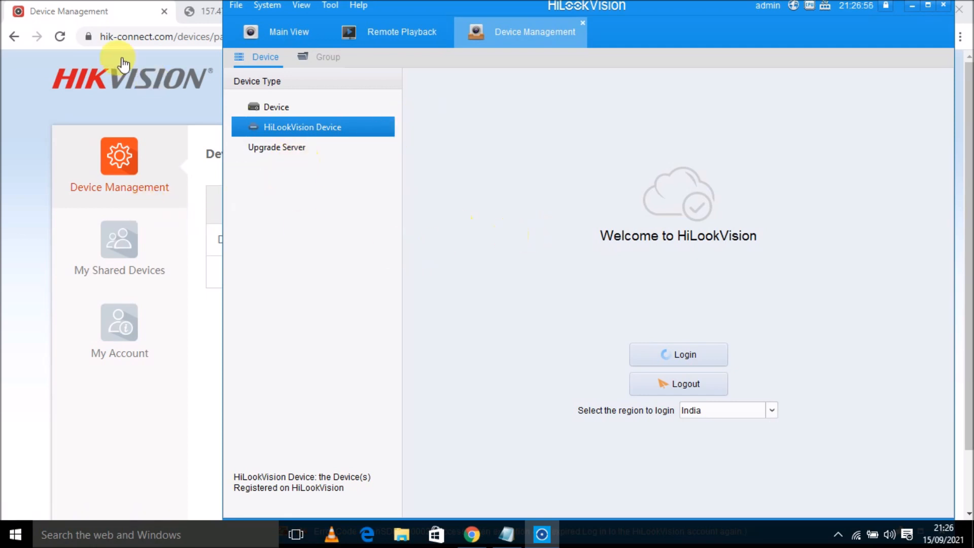
mouse_move(571, 283)
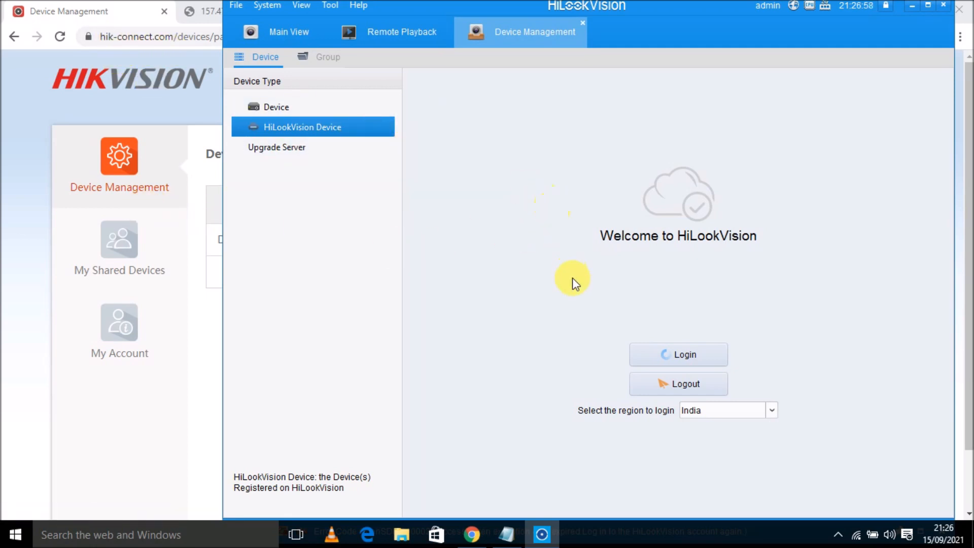
mouse_move(632, 305)
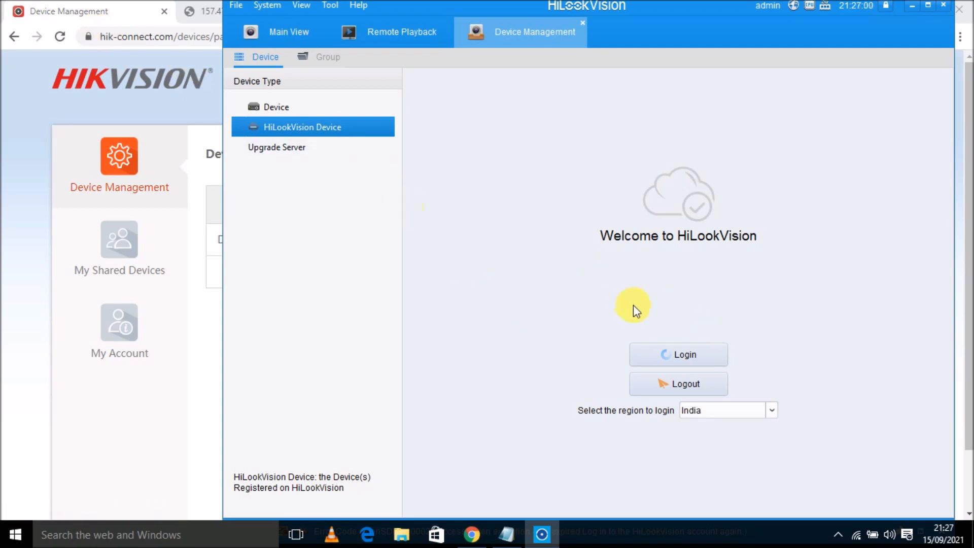
mouse_move(530, 310)
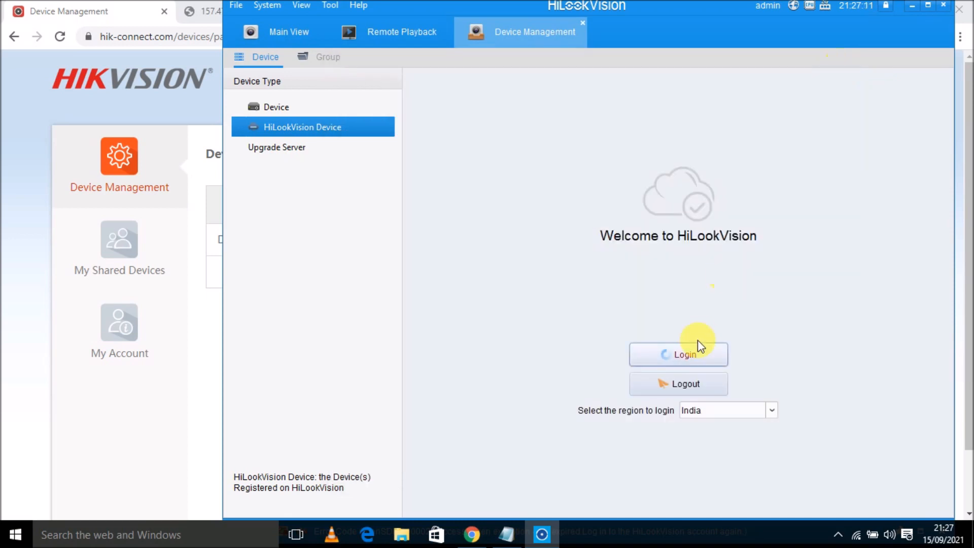
mouse_move(566, 296)
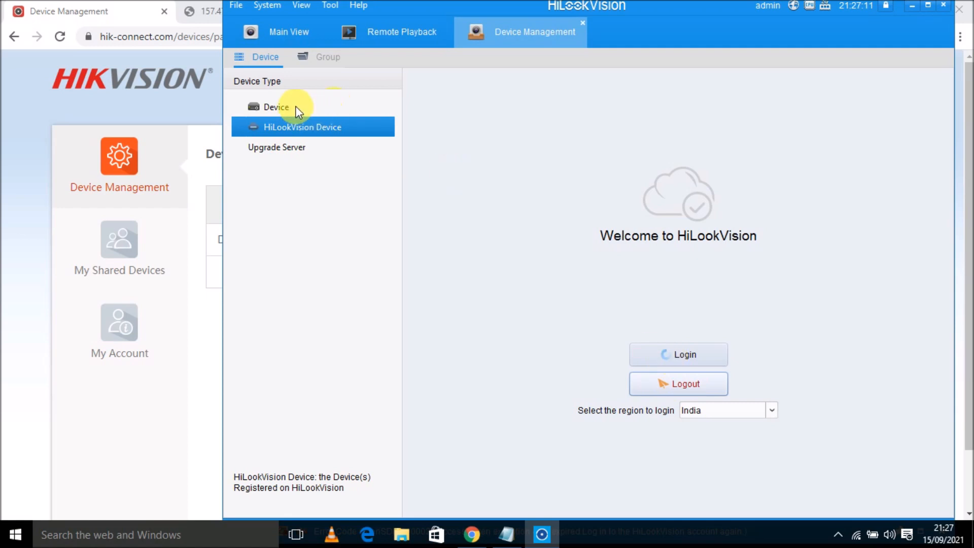
mouse_move(619, 298)
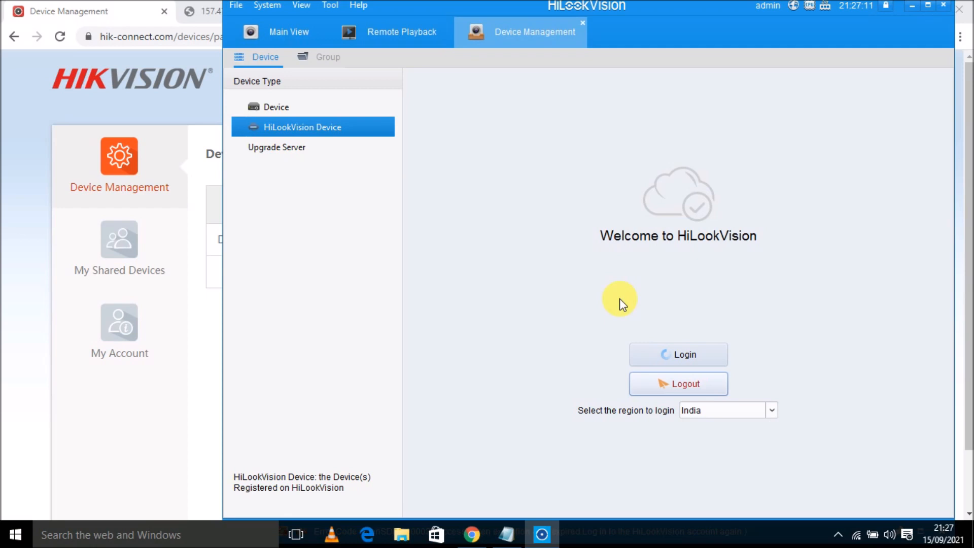
Log out of the current cloud account and bring up the Login form.
left_click(676, 384)
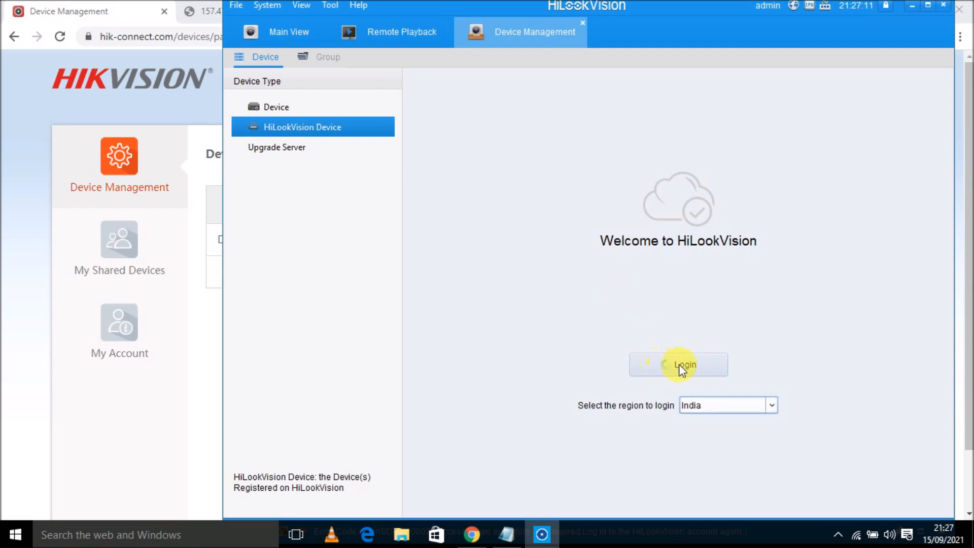
left_click(679, 364)
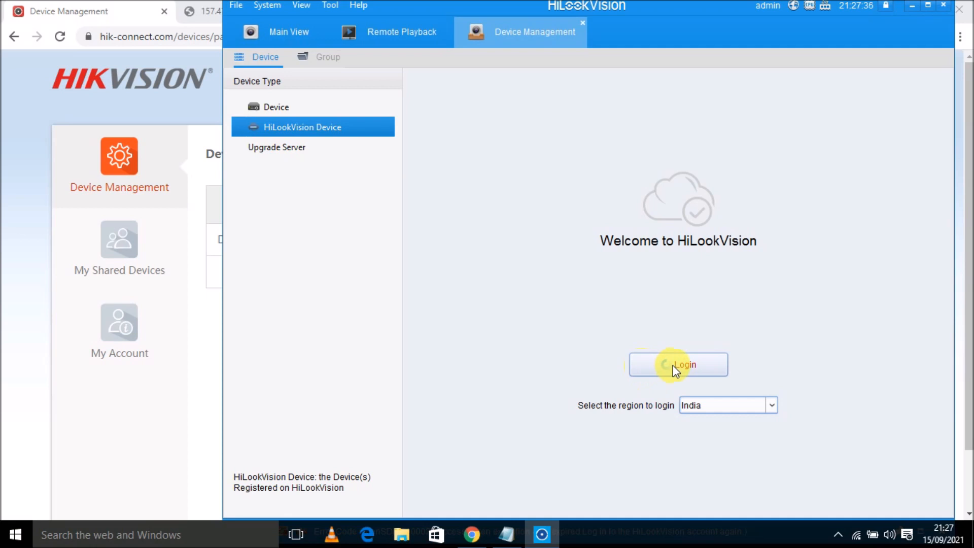
left_click(678, 364)
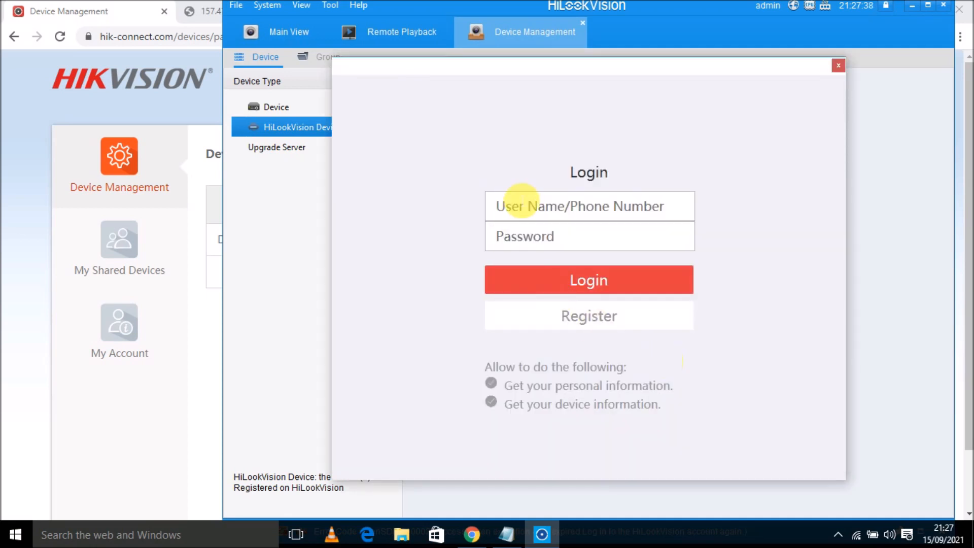
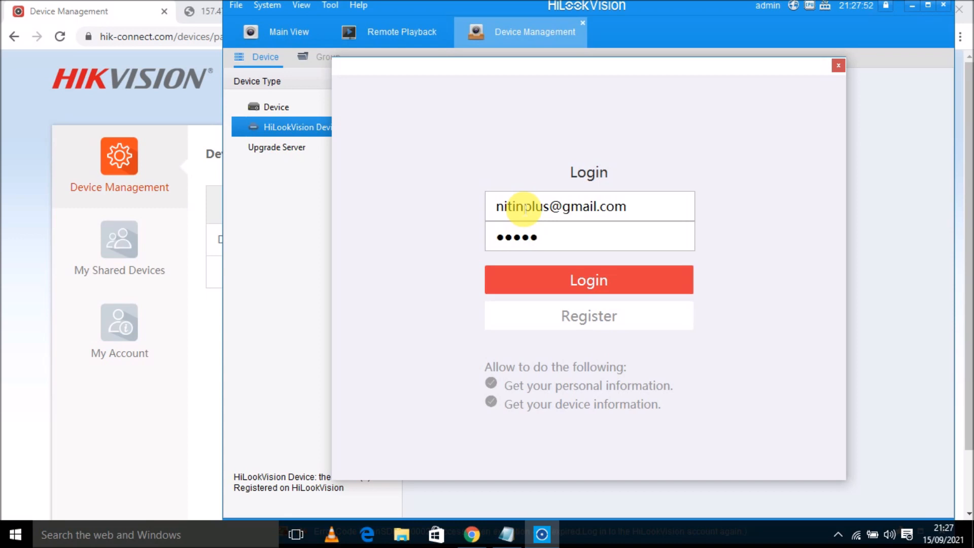
Sign in to the cloud account with the gmail user name and its password.
type("password")
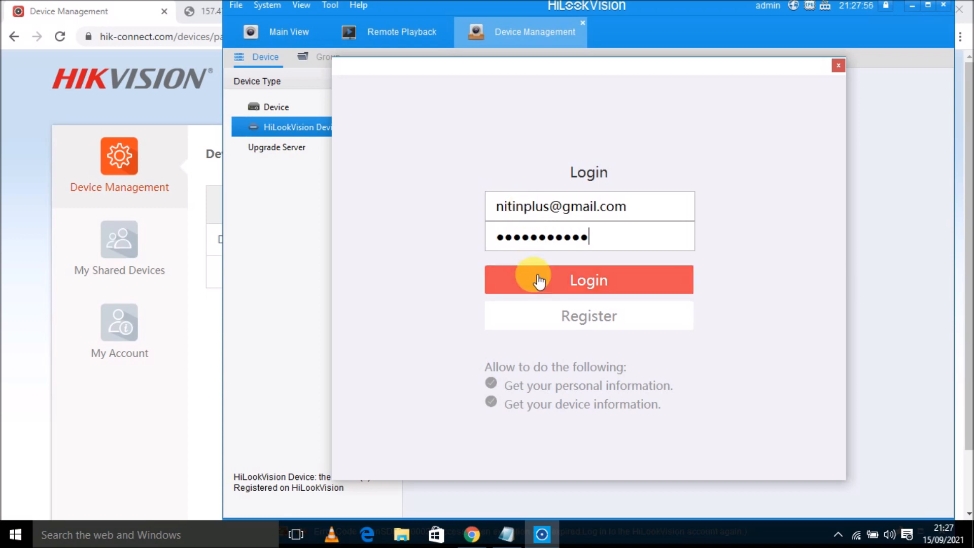
left_click(587, 280)
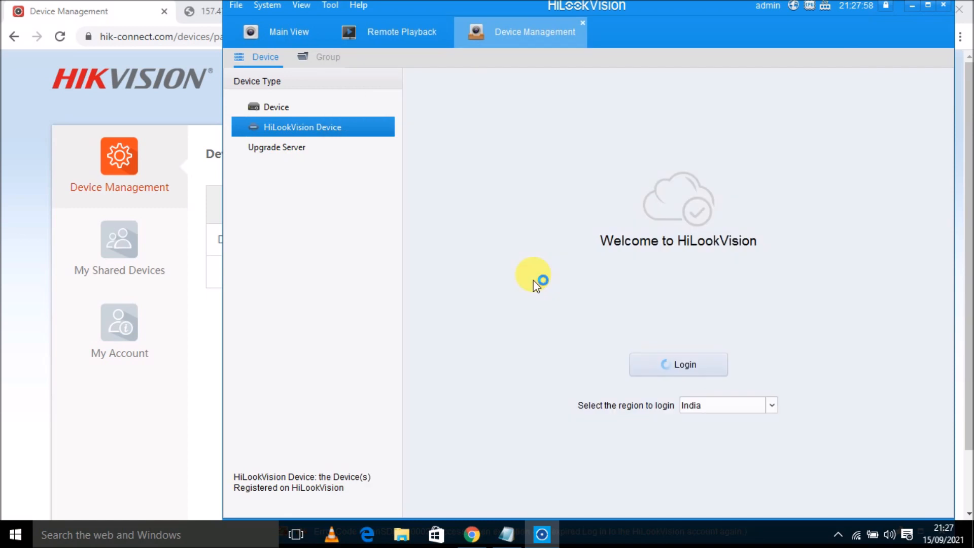
Let the import finish so DVR D82232555 and the second device appear in the management list.
left_click(679, 364)
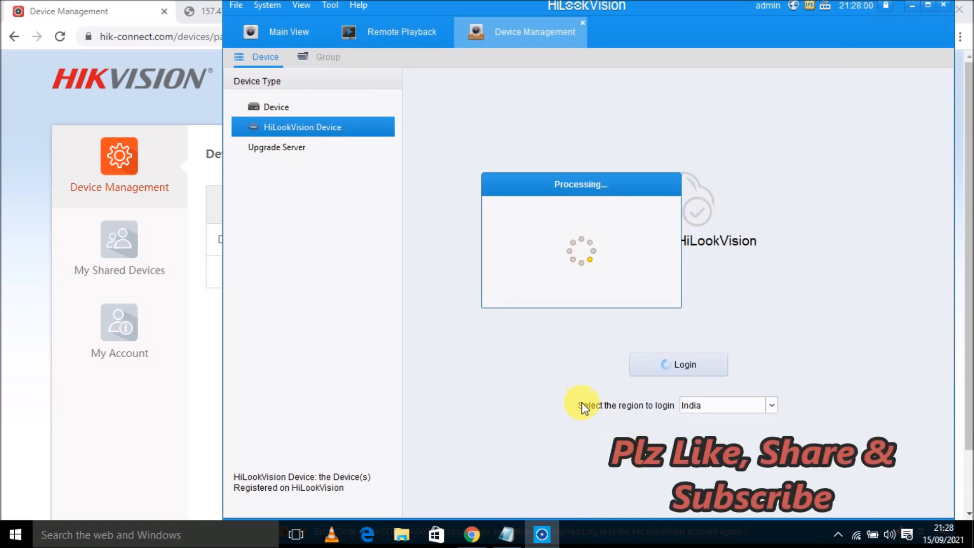
mouse_move(708, 409)
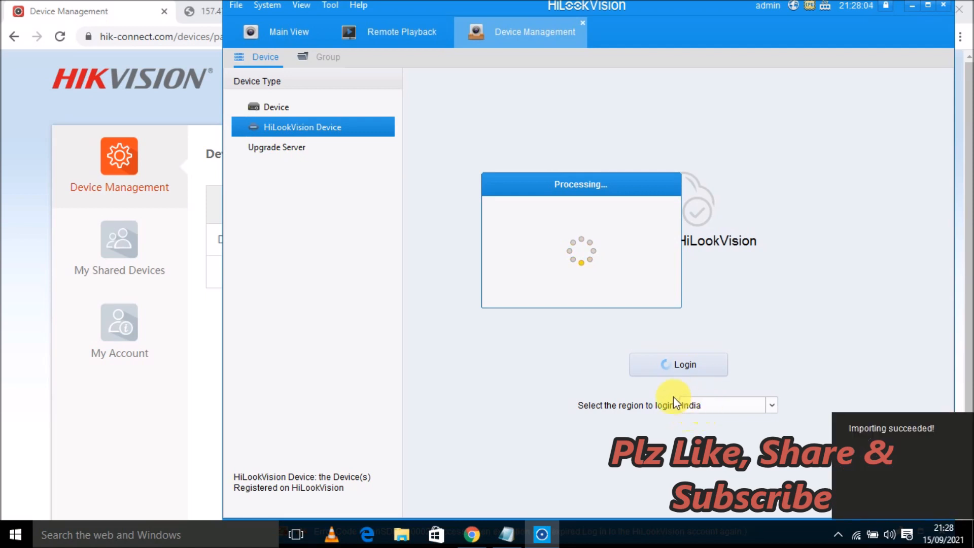
left_click(678, 364)
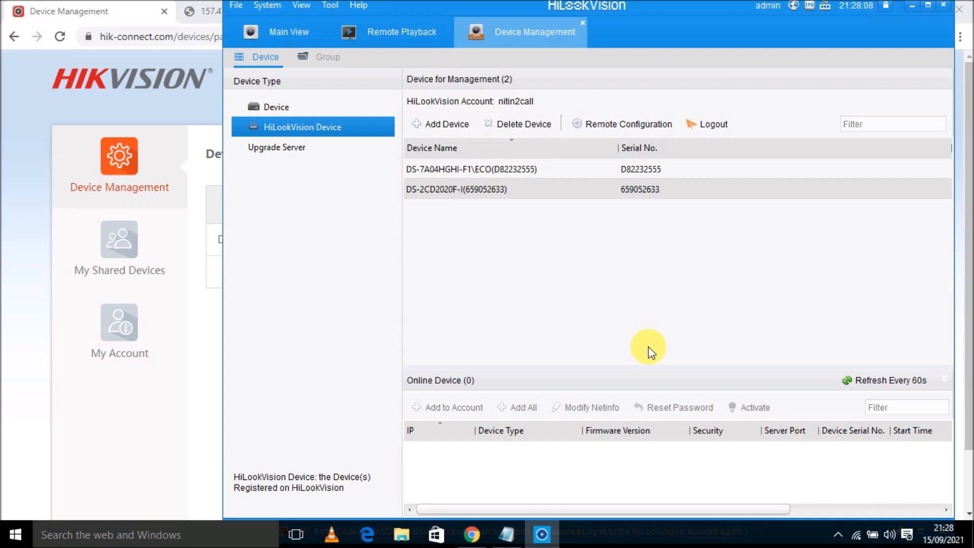
mouse_move(510, 254)
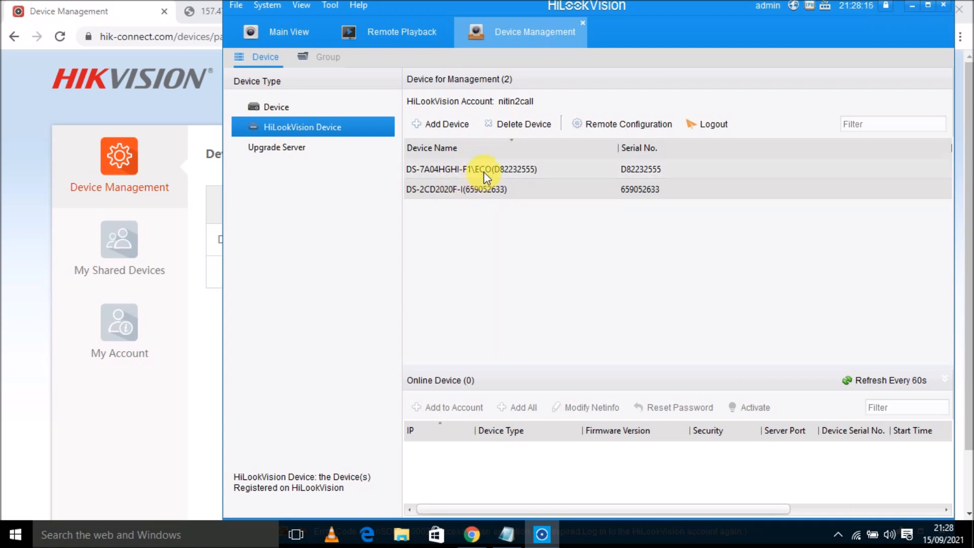
left_click(485, 169)
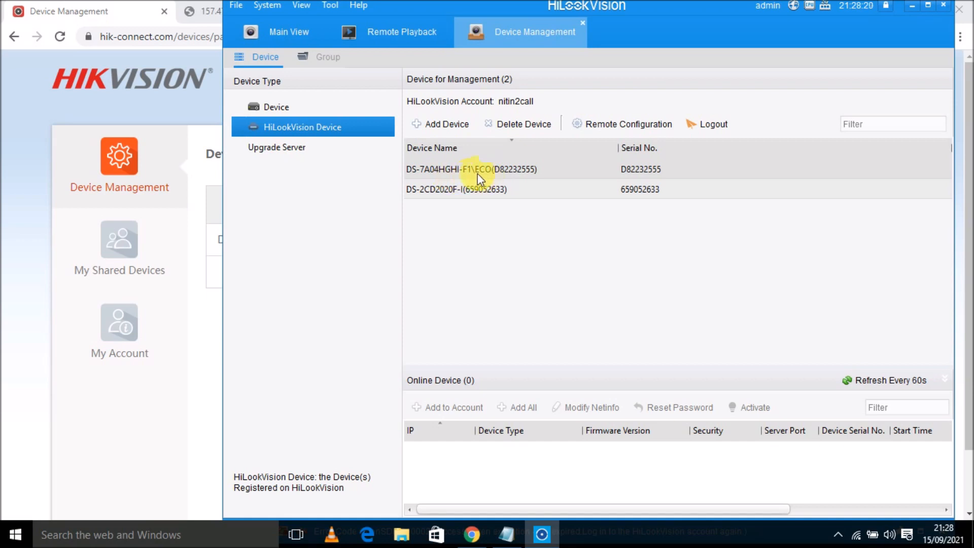
mouse_move(474, 176)
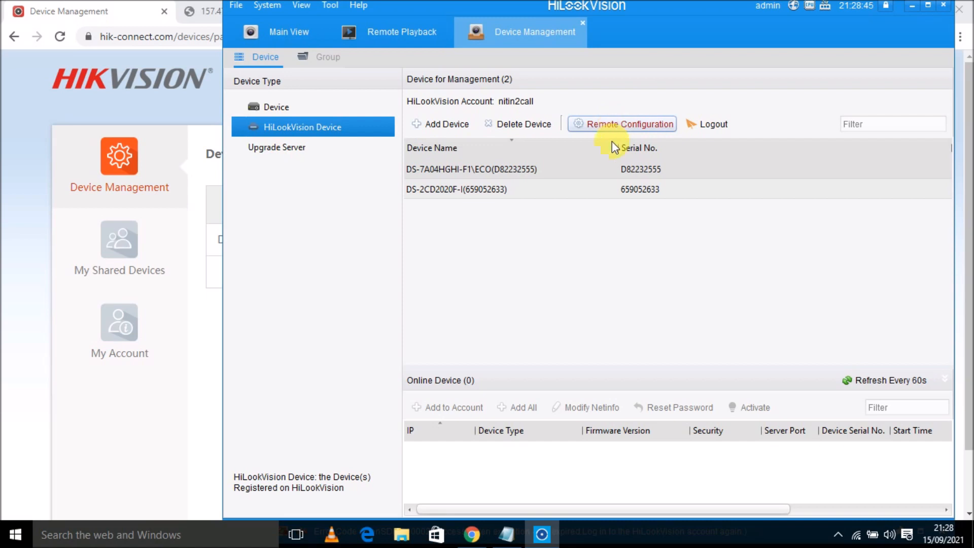
mouse_move(593, 176)
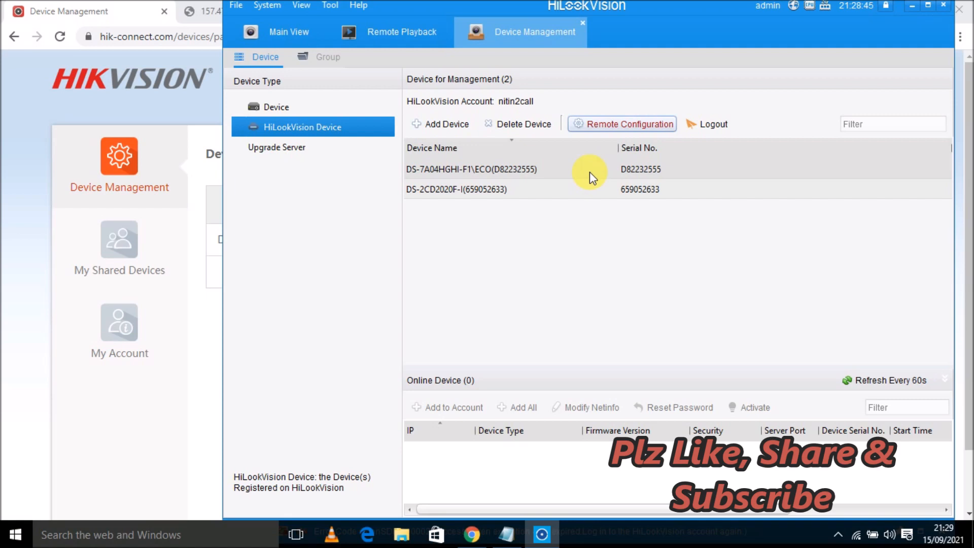
Start Remote Configuration for the DS-7A04HGHI-F1\ECO DVR, showing its Device Information page.
left_click(621, 124)
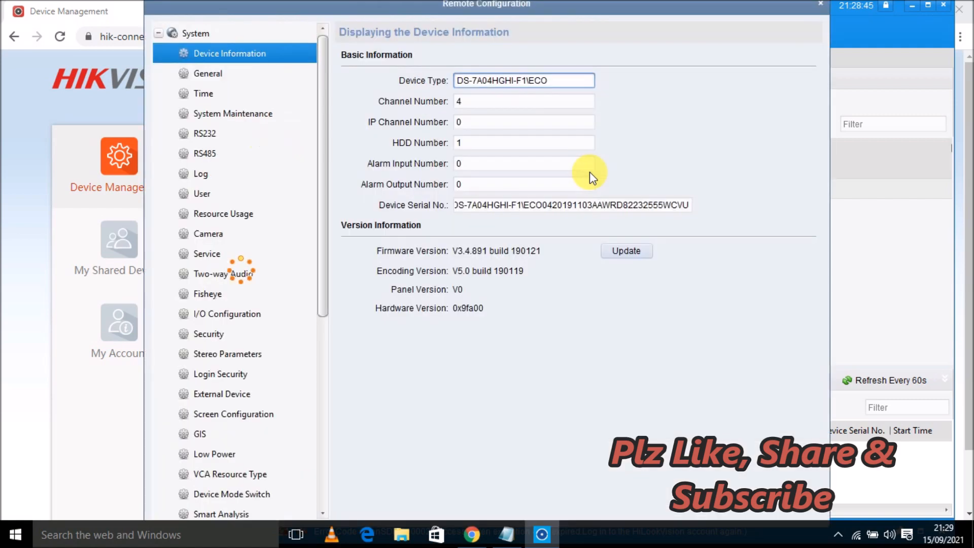
mouse_move(328, 186)
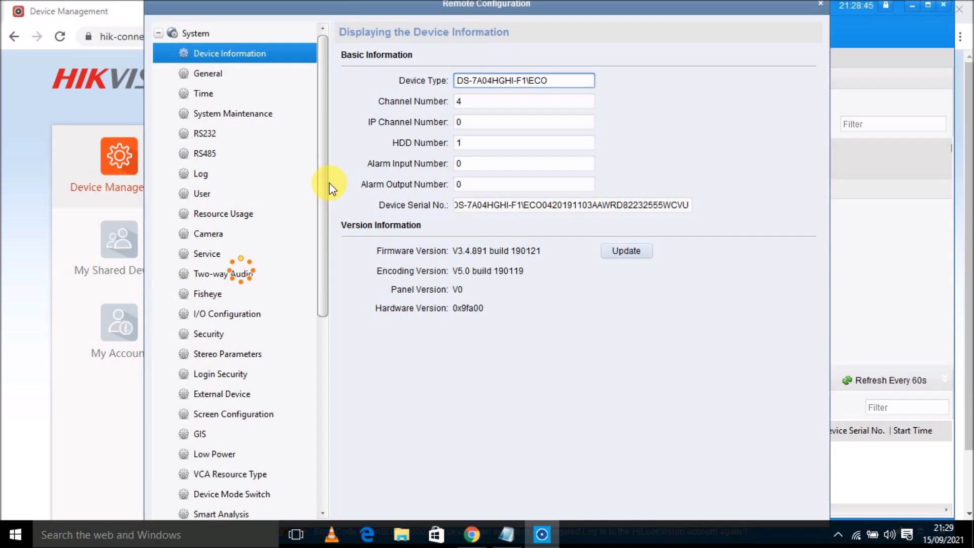
mouse_move(472, 239)
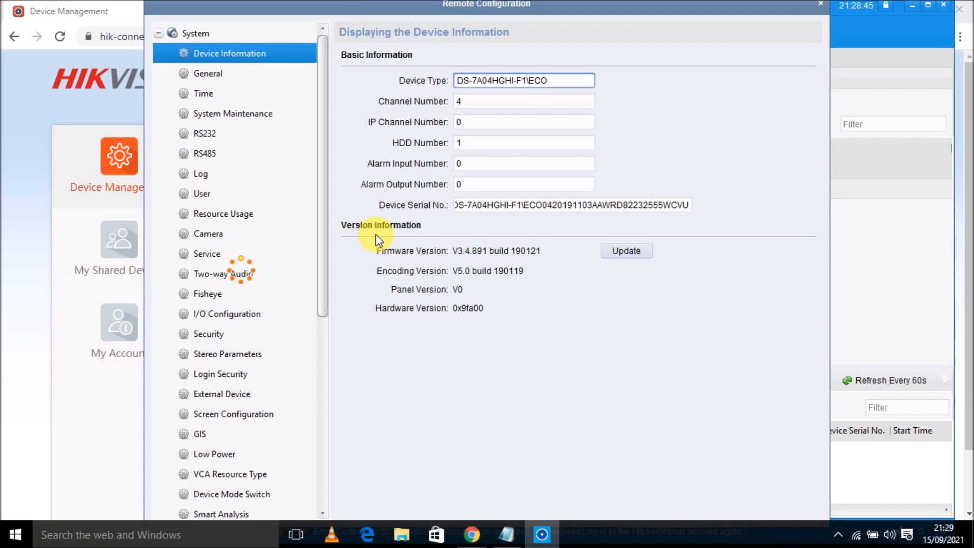
mouse_move(232, 84)
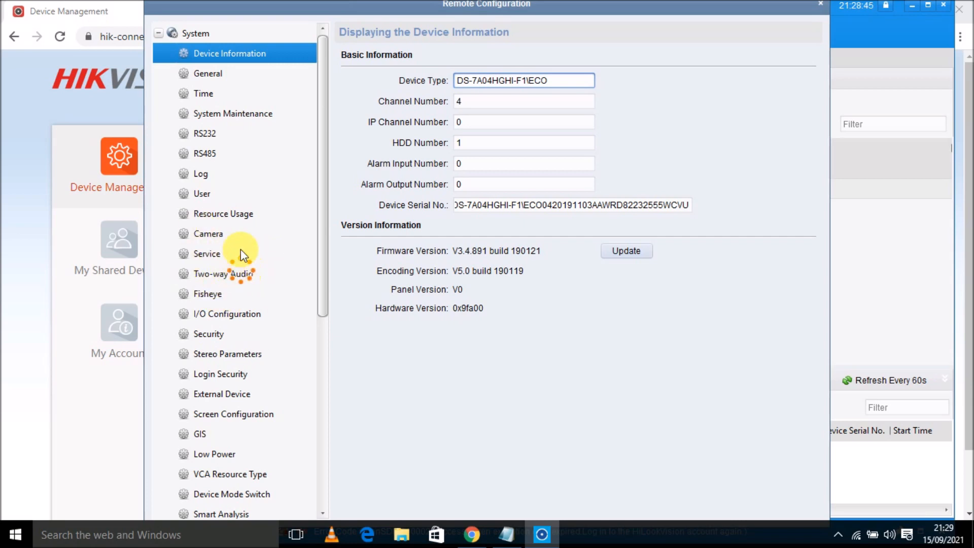
mouse_move(226, 278)
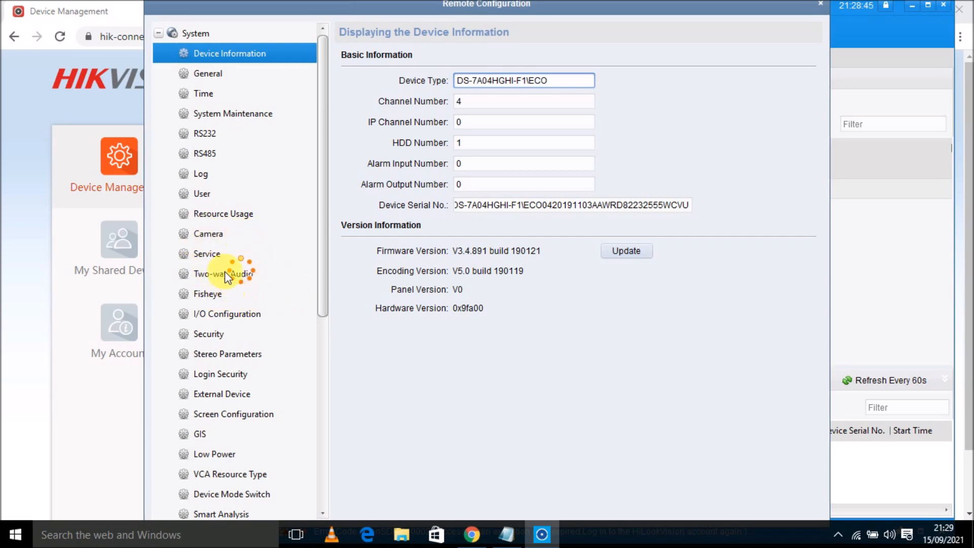
mouse_move(272, 295)
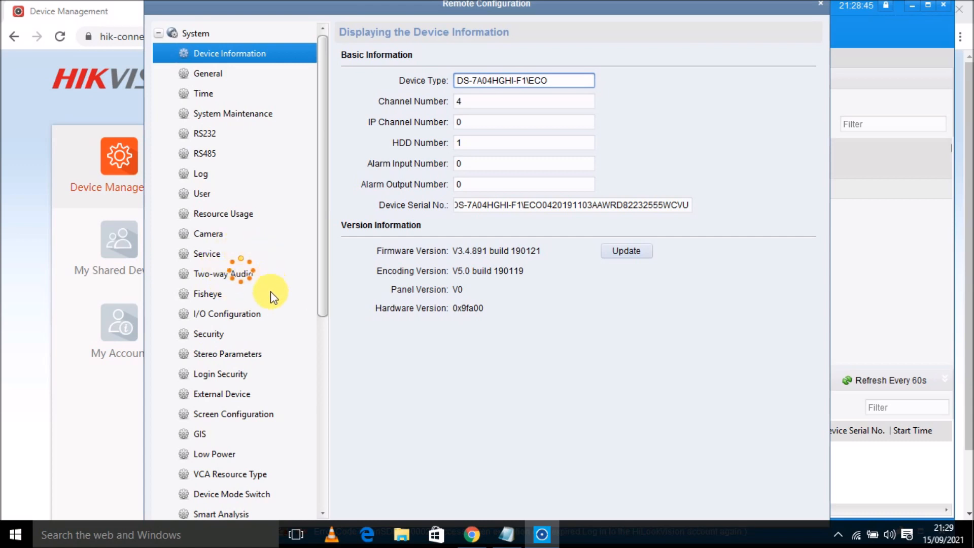
mouse_move(264, 298)
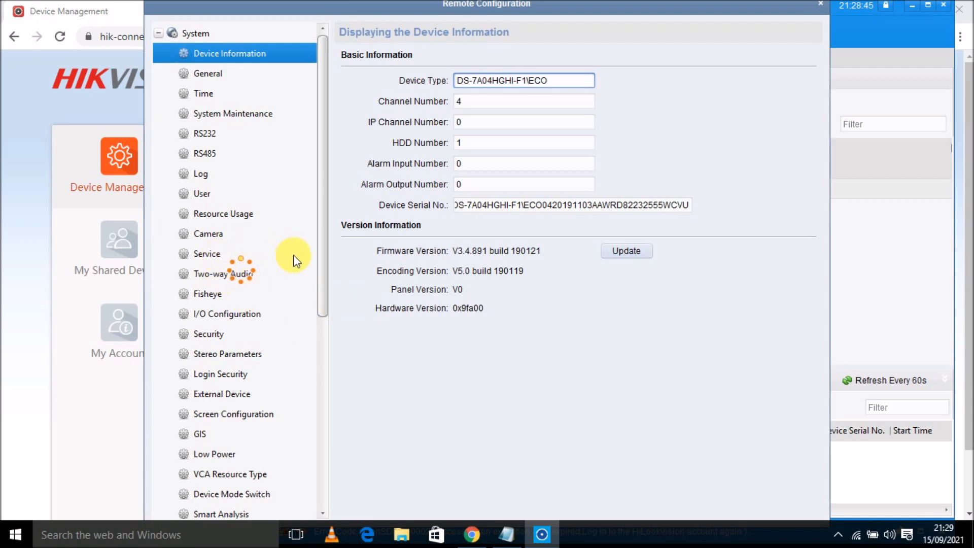
mouse_move(256, 236)
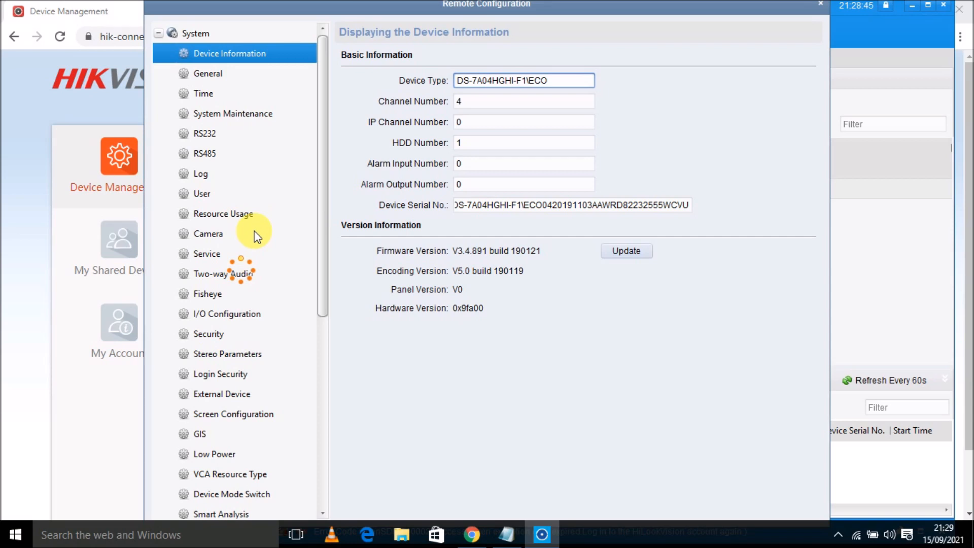
mouse_move(242, 289)
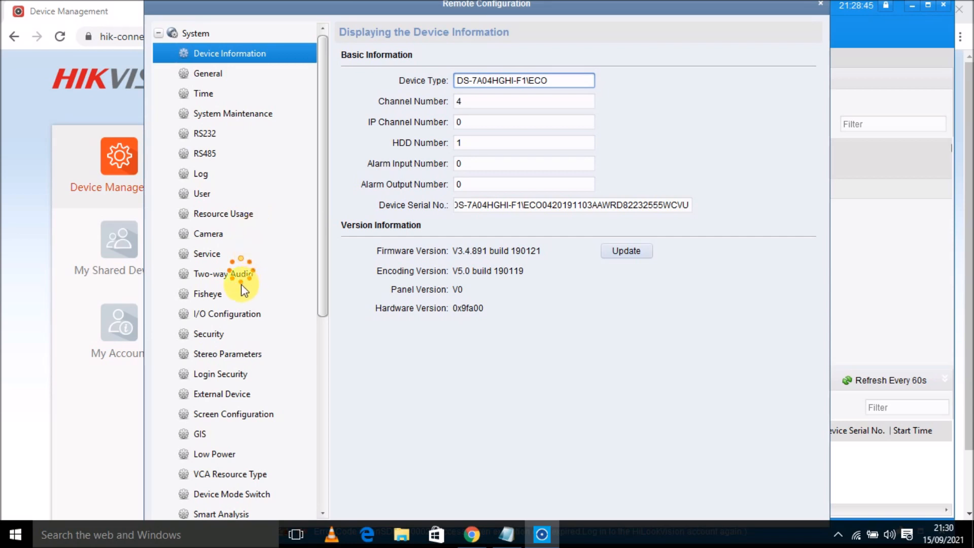
mouse_move(225, 278)
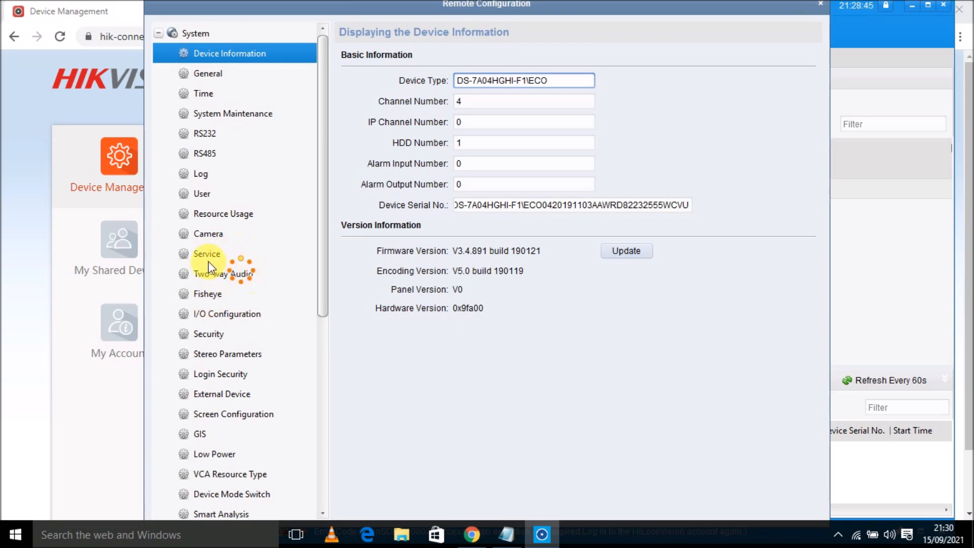
mouse_move(289, 275)
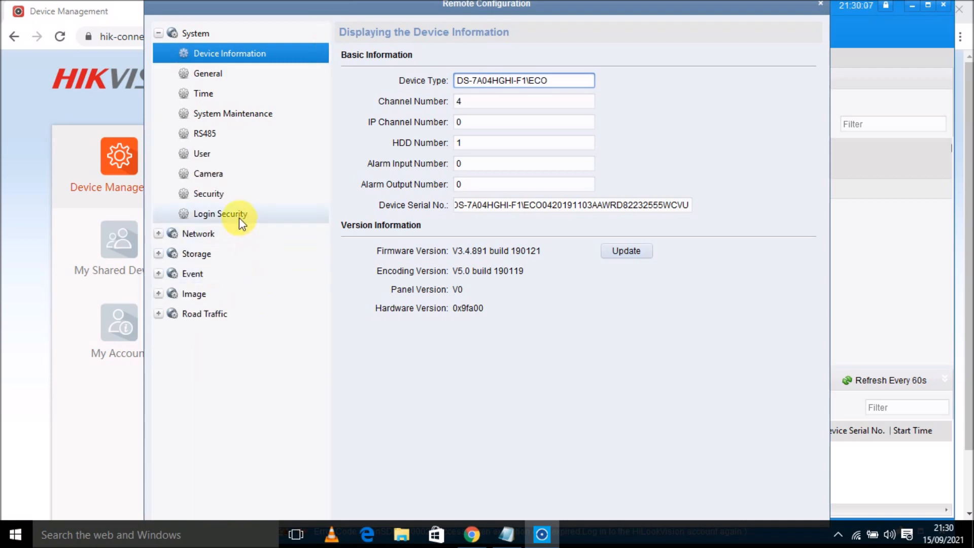
mouse_move(198, 233)
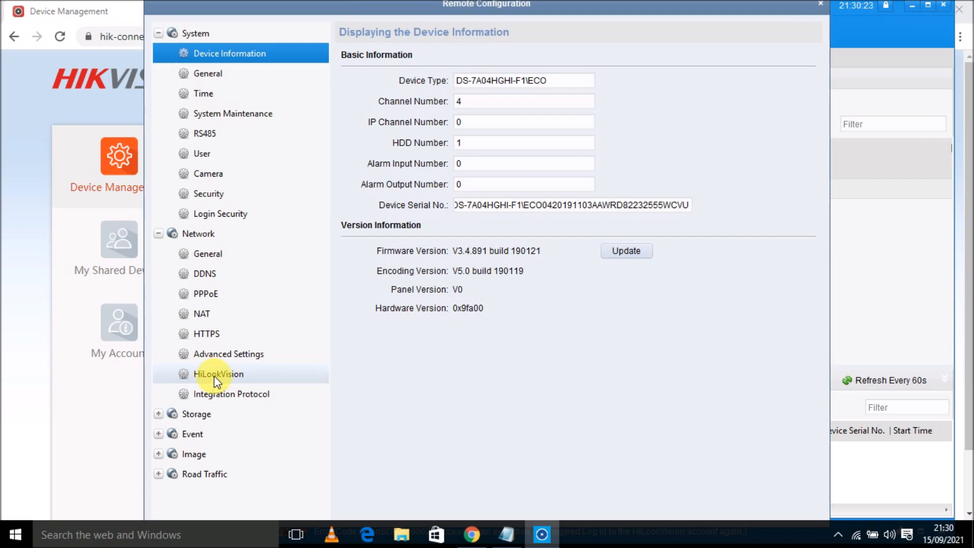
left_click(218, 373)
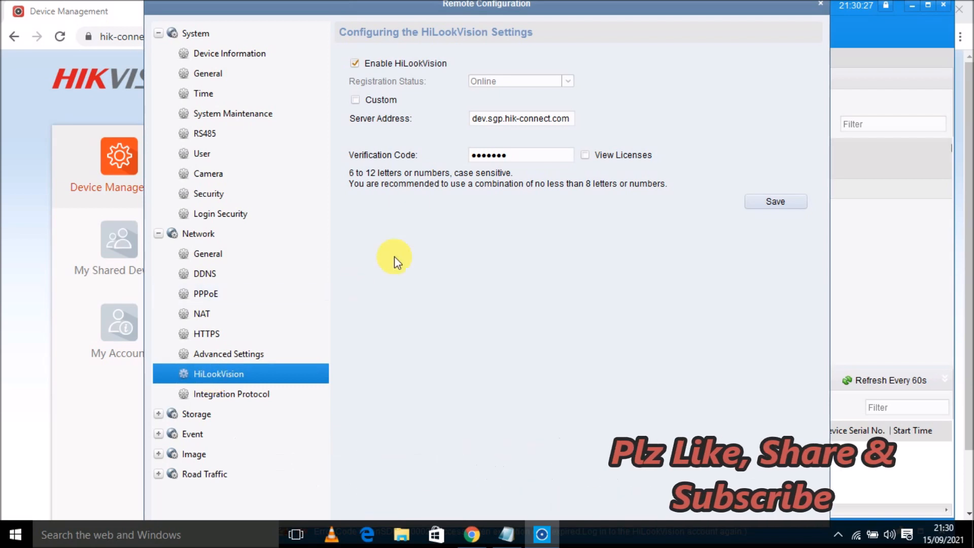
mouse_move(421, 160)
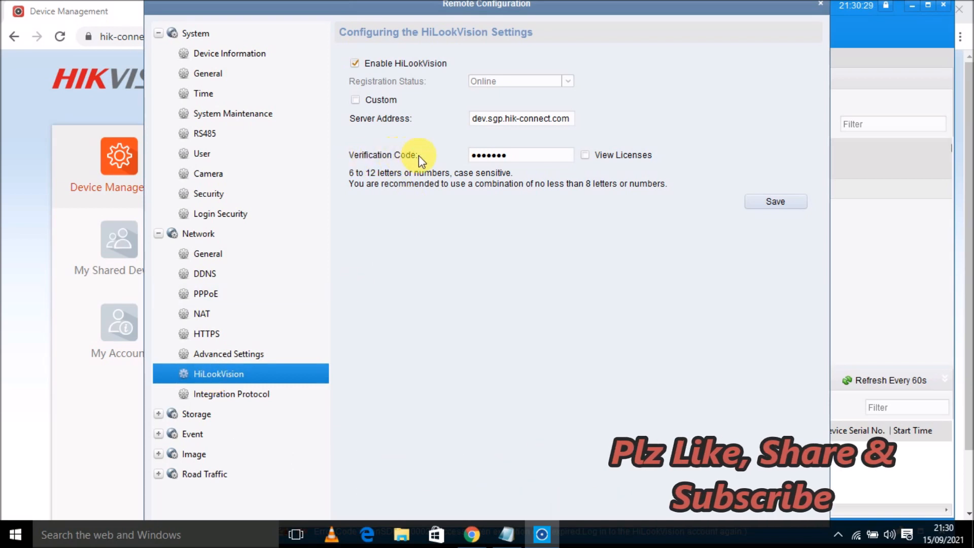
mouse_move(612, 161)
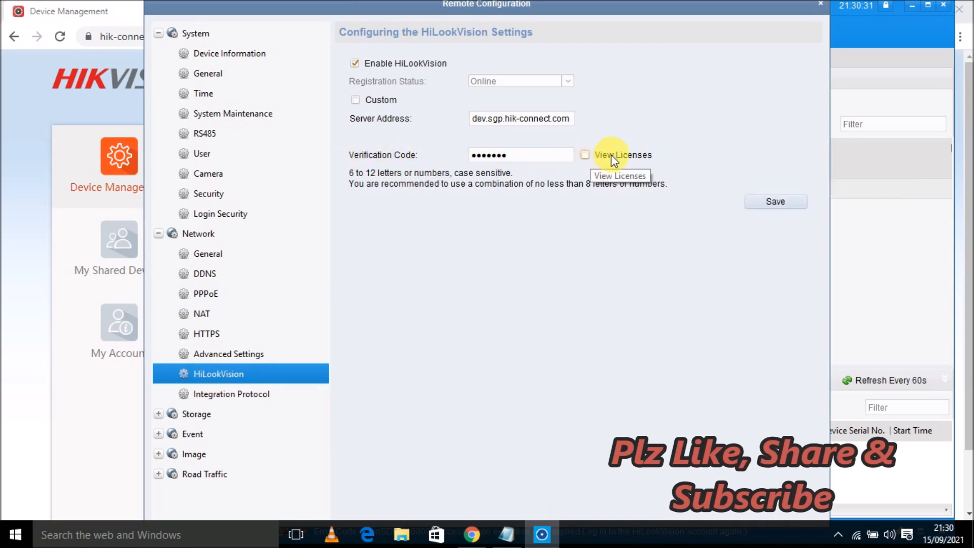
left_click(584, 154)
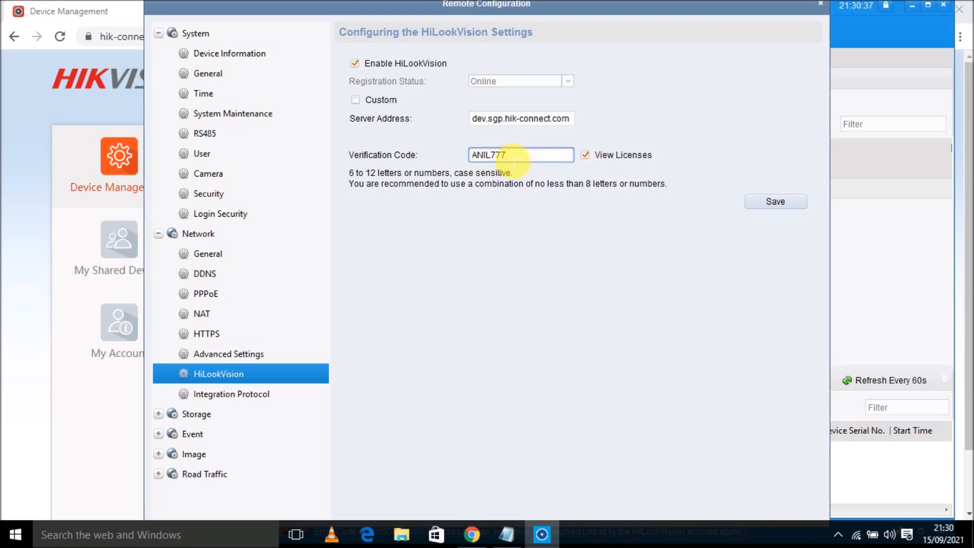
double_click(488, 154)
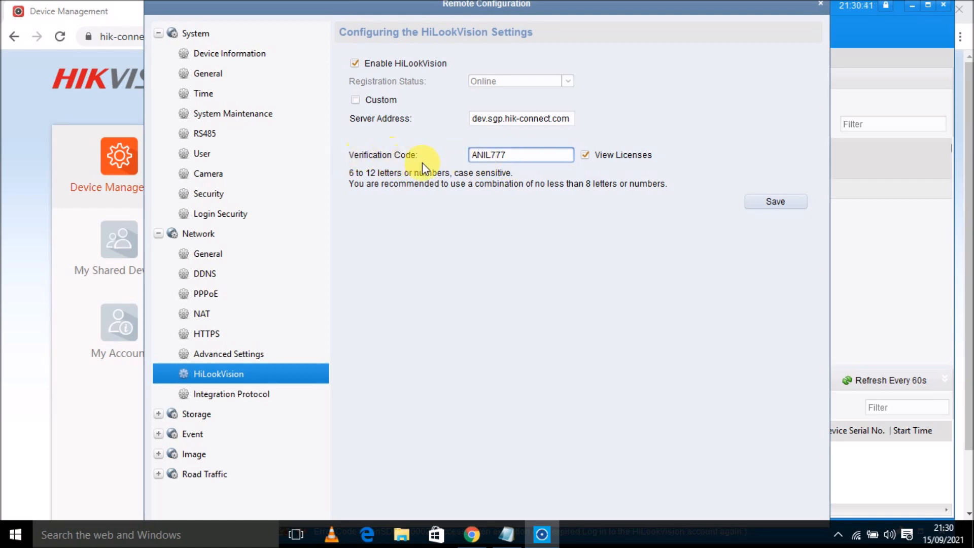
double_click(520, 154)
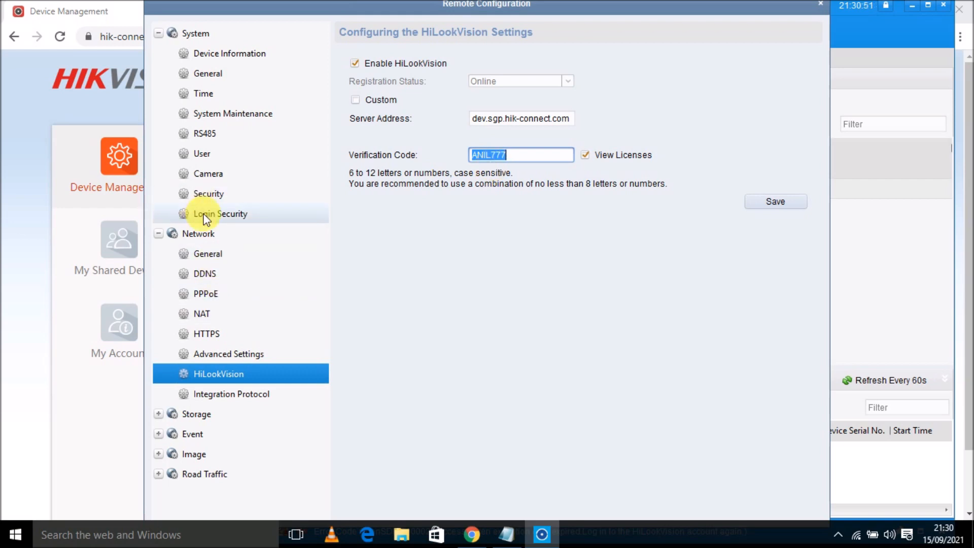
mouse_move(208, 173)
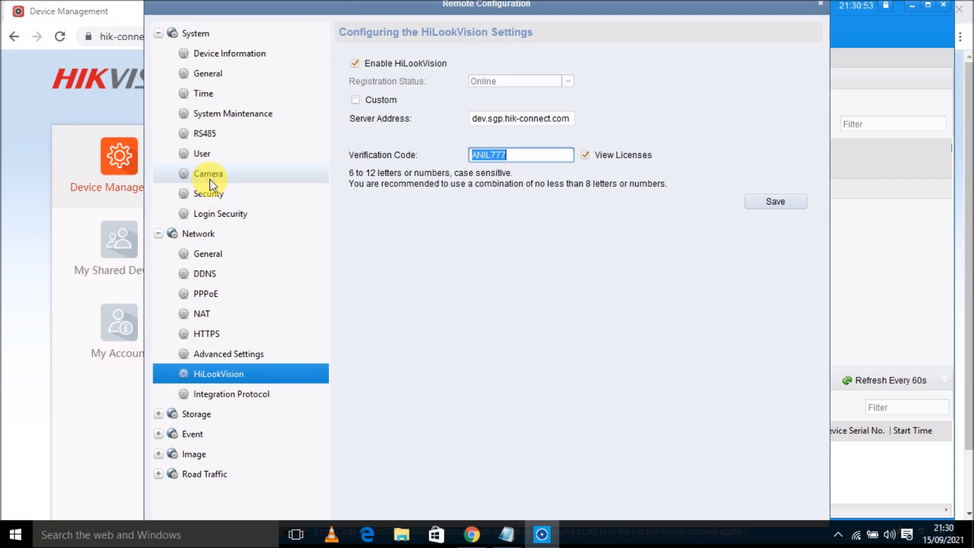
Show System > Camera, listing Camera01 to Camera04 as enabled analog cameras.
left_click(209, 174)
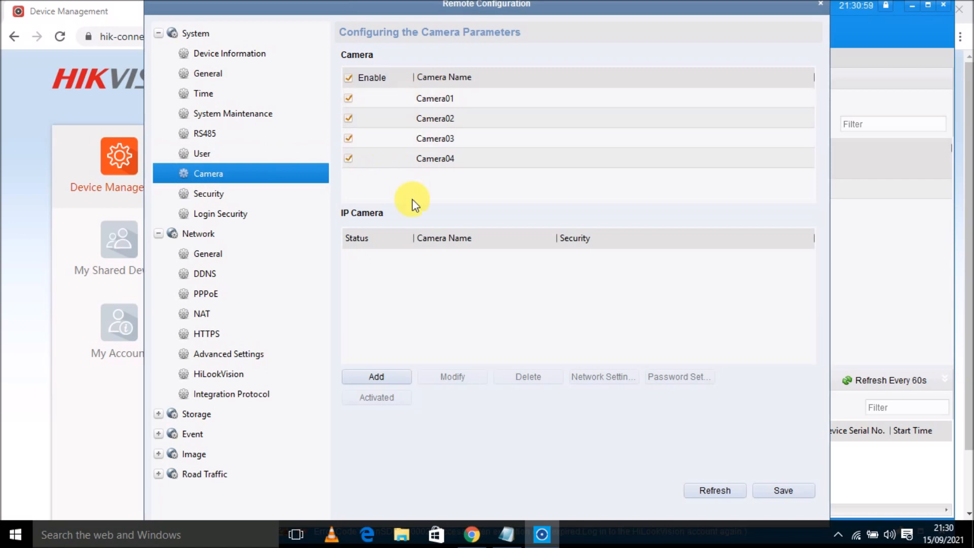
mouse_move(402, 192)
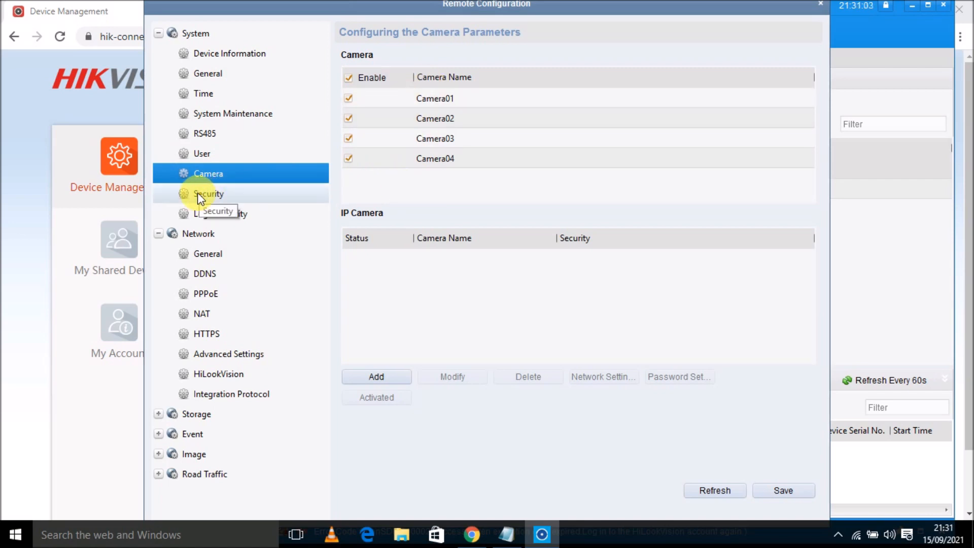
mouse_move(207, 259)
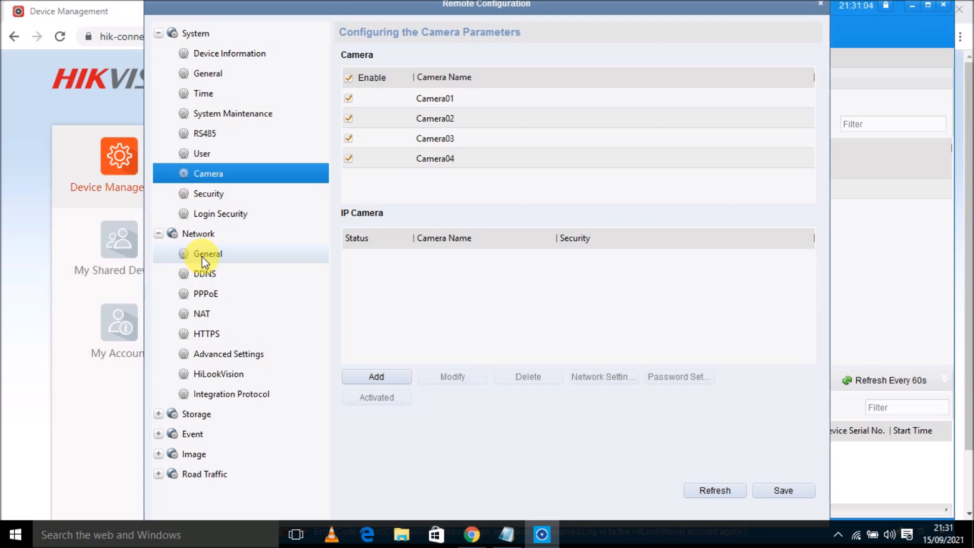
Show Network > General with IPv4 192.168.225.85 and highlight HTTP port 80 and RTSP port 554.
left_click(207, 254)
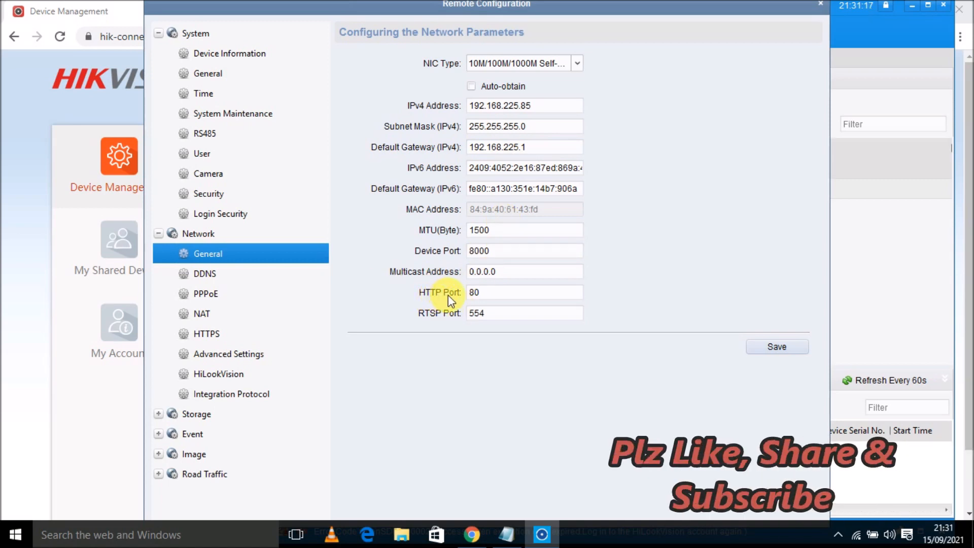
left_click(523, 292)
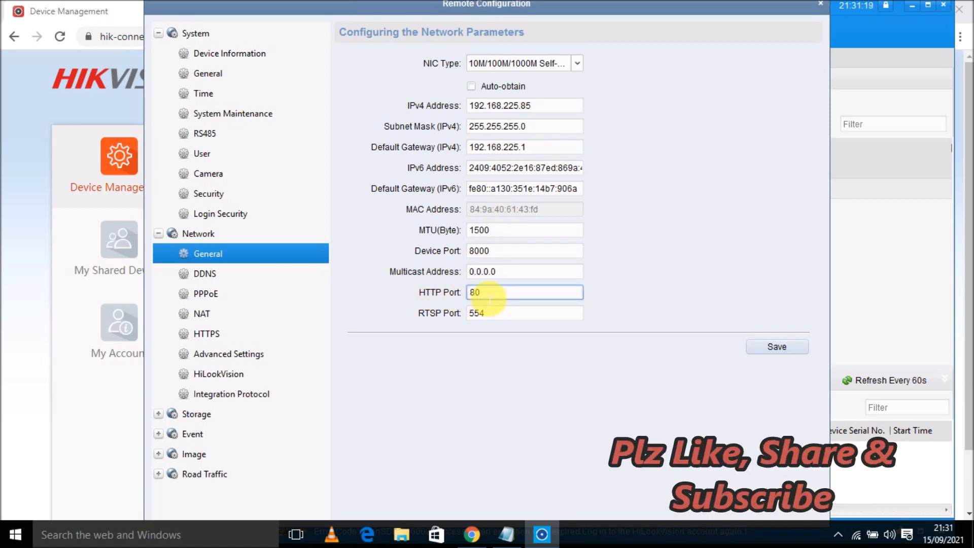
left_click(523, 312)
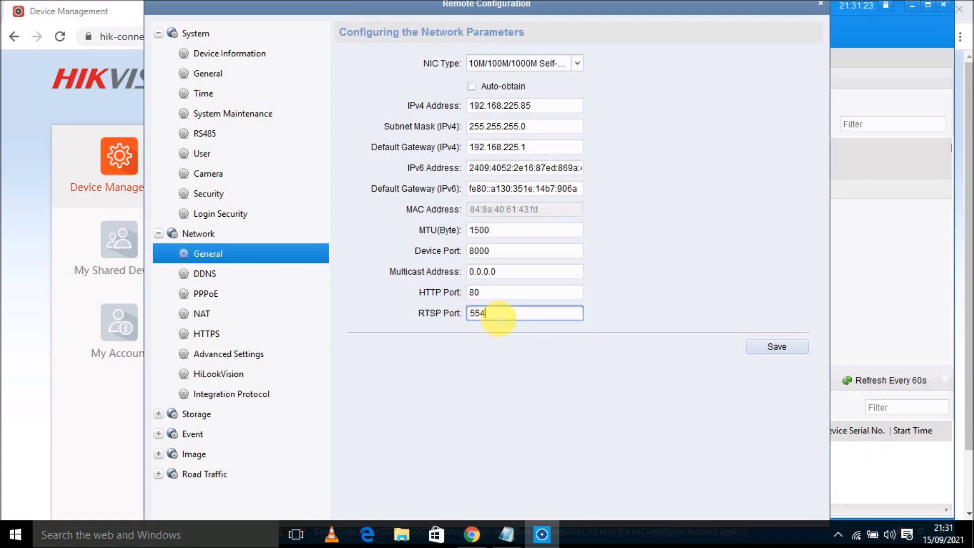
triple_click(525, 312)
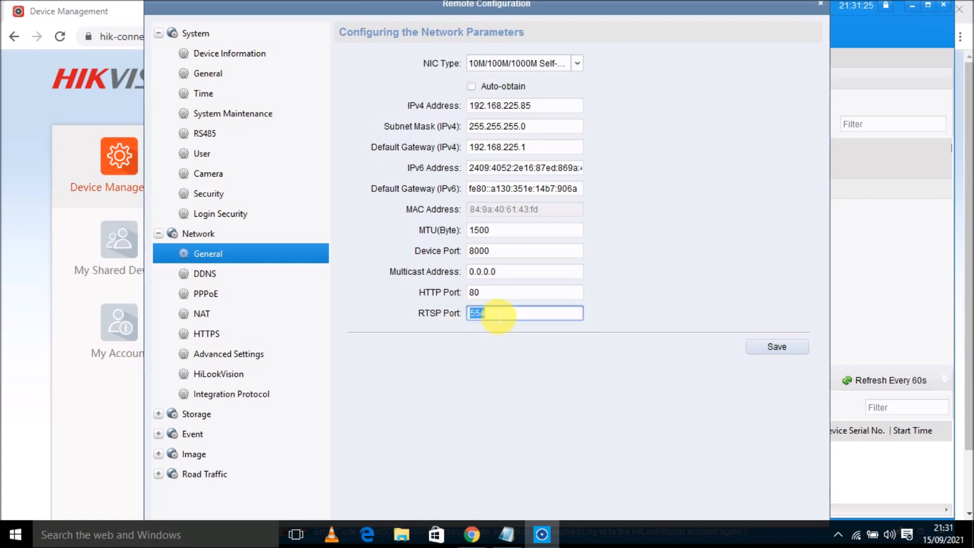